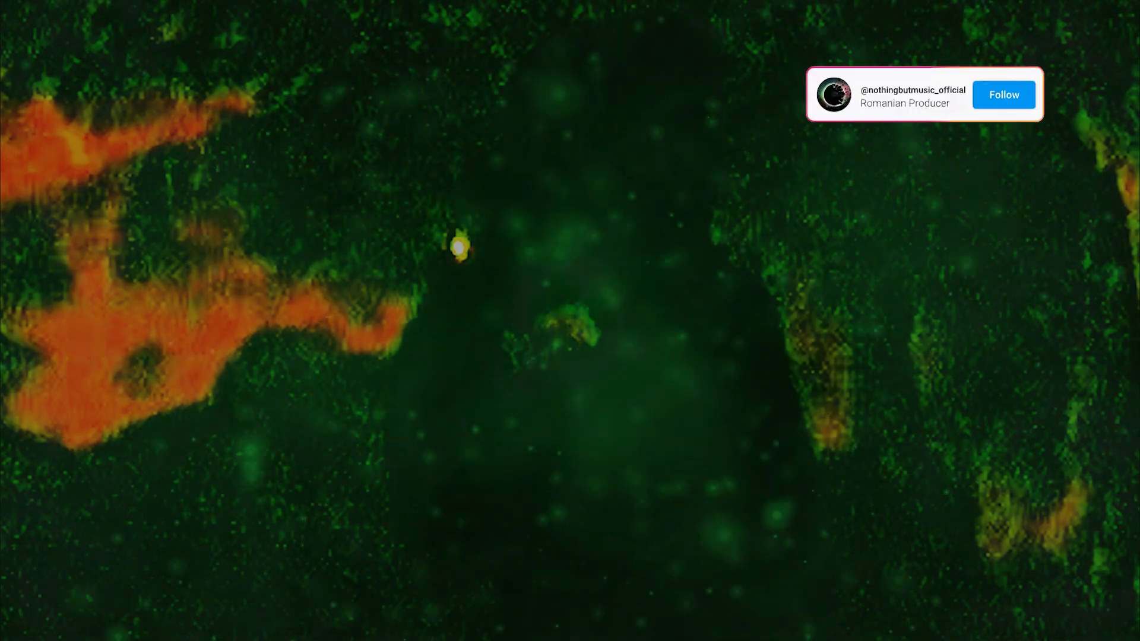
left_click(1004, 95)
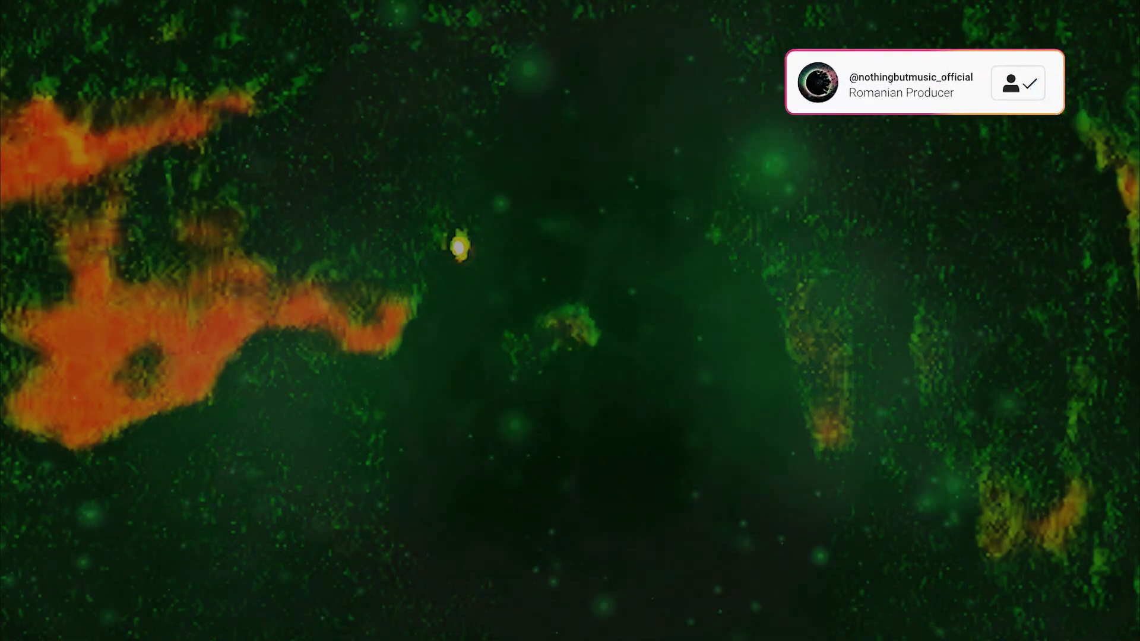